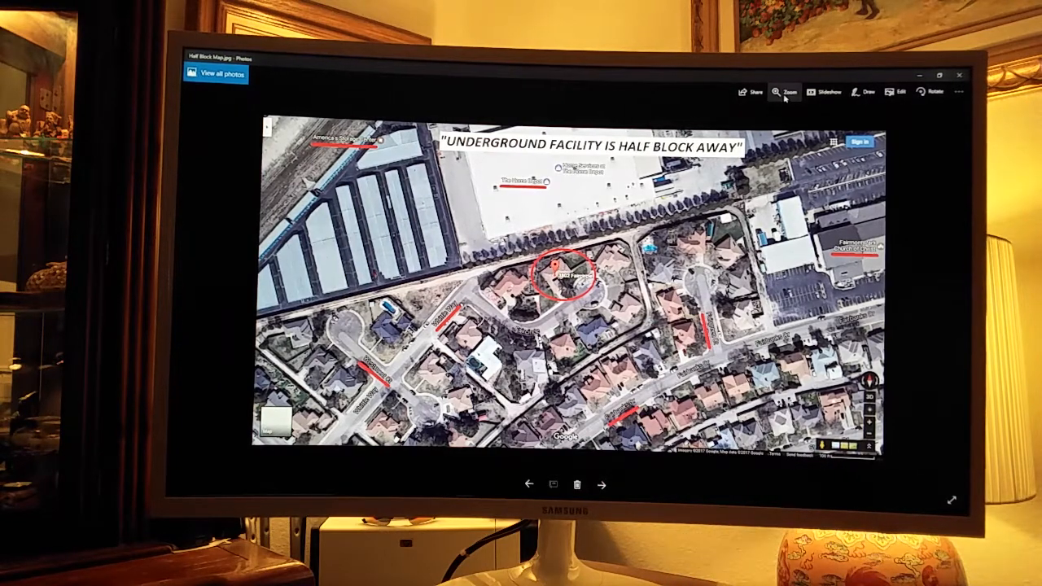
Step: Close the Half Block Map.jpg photo to get back to the desktop
click(785, 91)
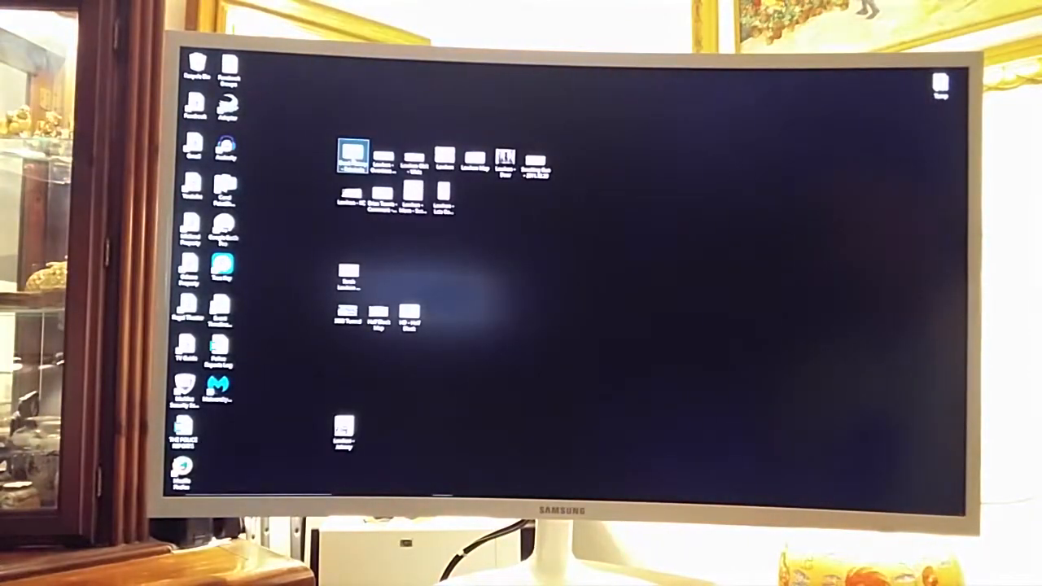
Step: Open Deed History - Faircircle in Photos and maximize the window
double_click(353, 155)
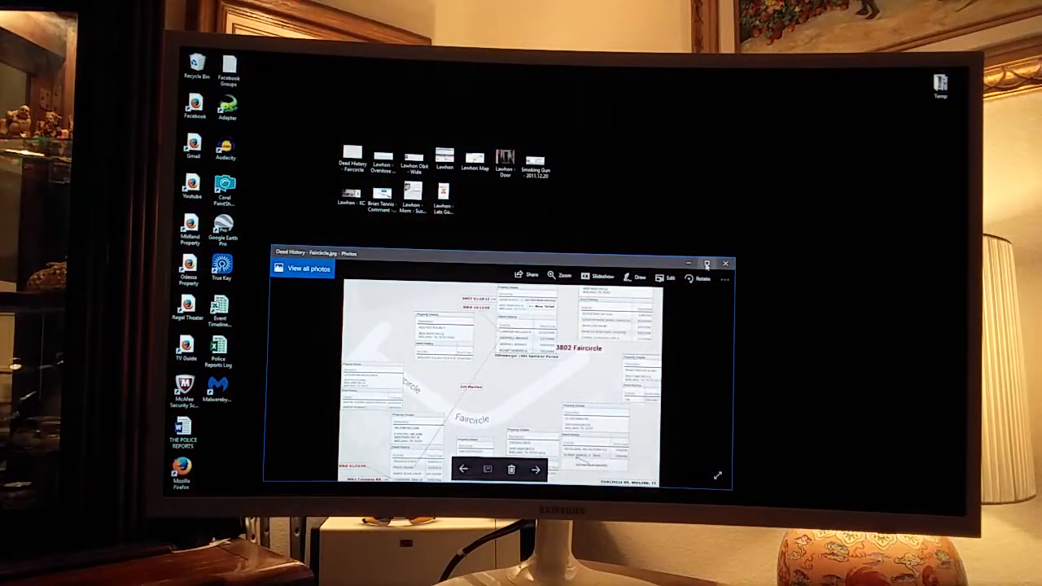
click(707, 262)
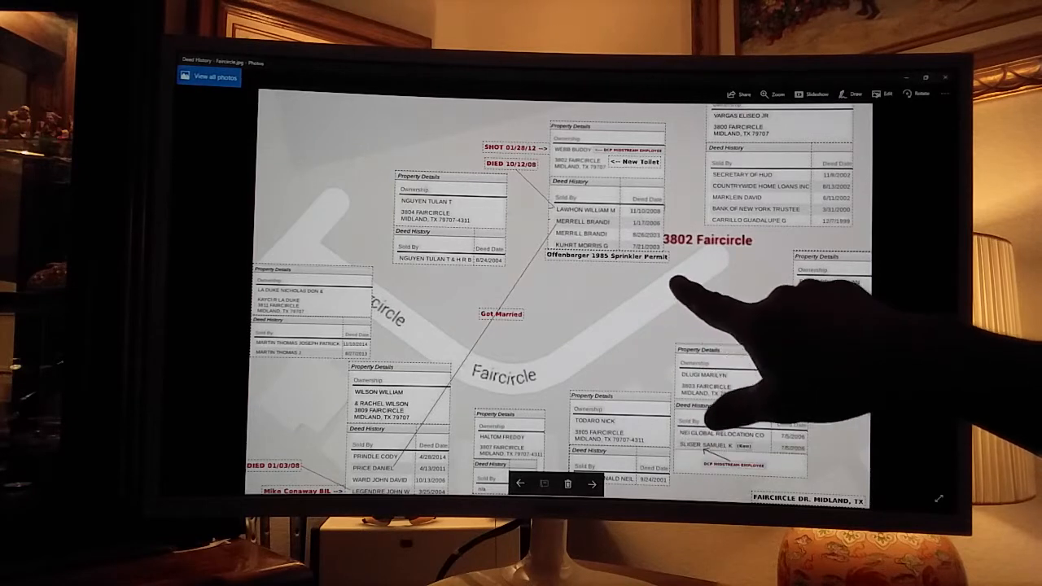
mouse_move(732, 342)
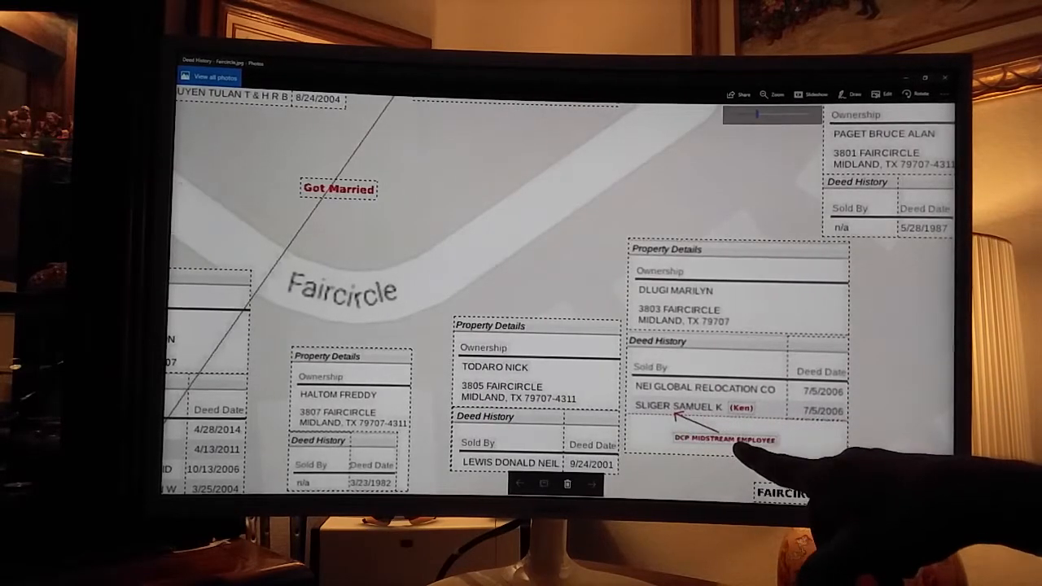
mouse_move(797, 456)
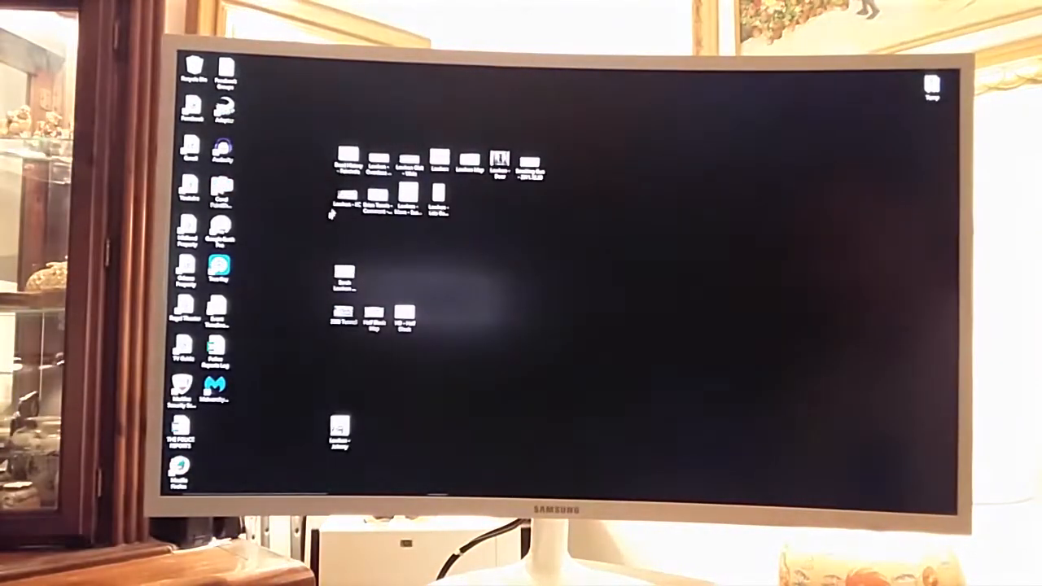
click(346, 198)
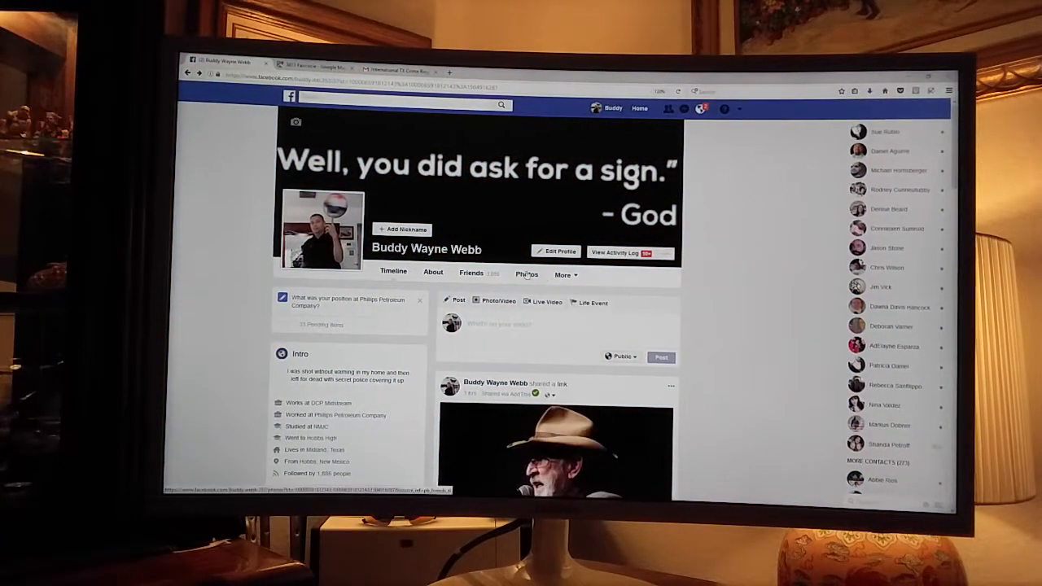
click(527, 273)
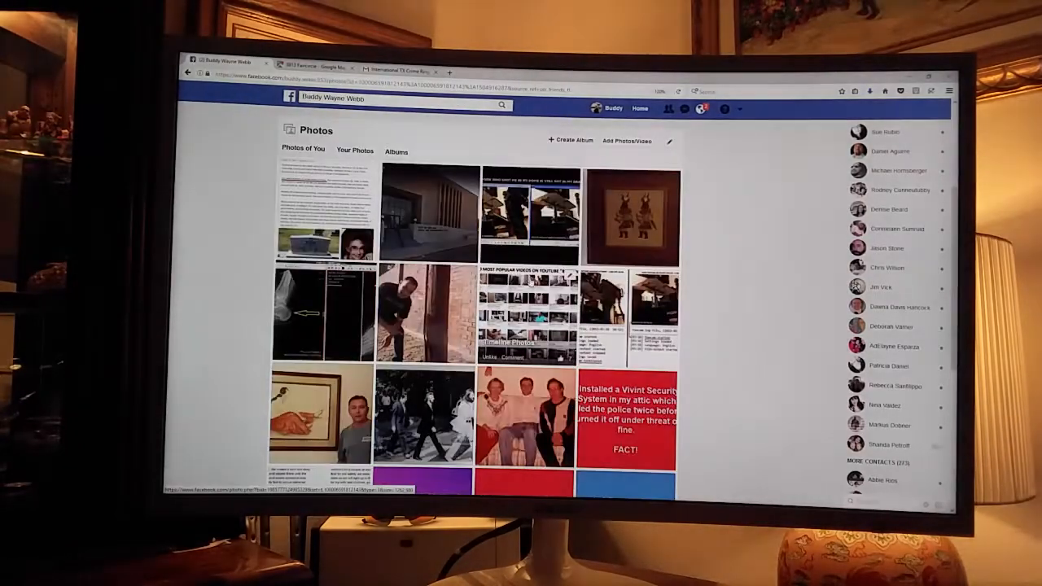
scroll(down, 3)
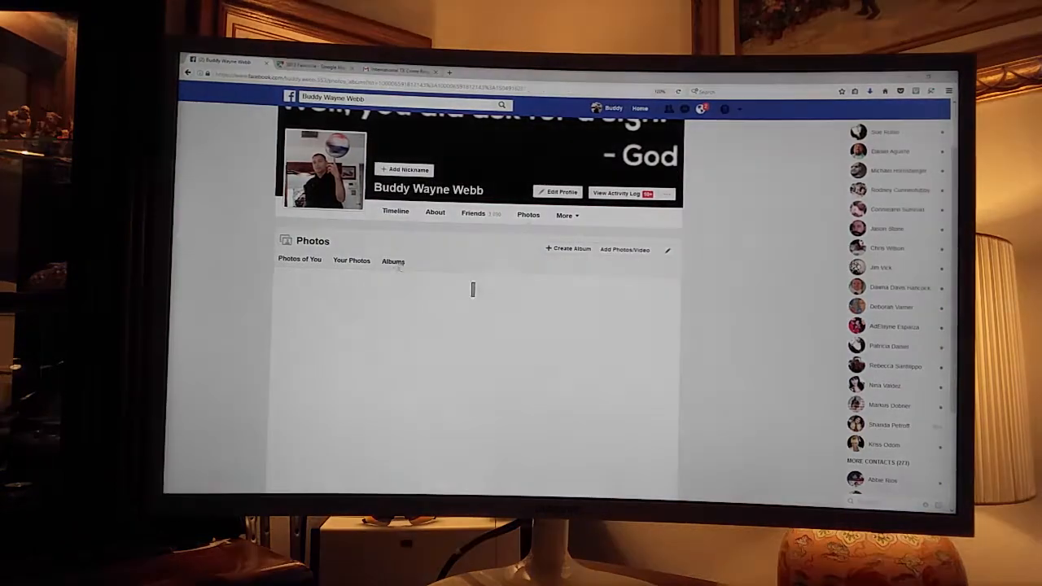
click(392, 261)
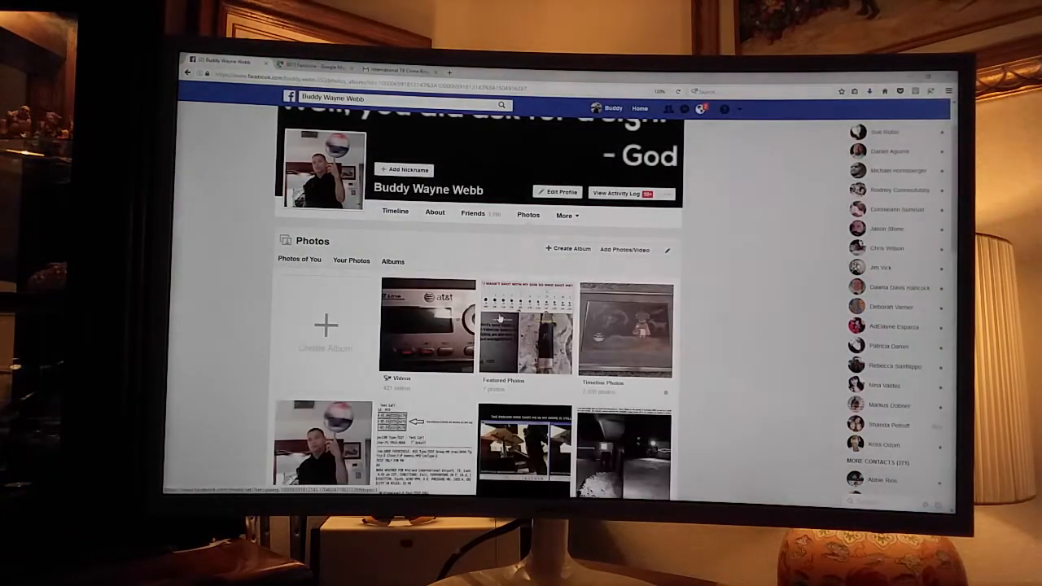
scroll(down, 3)
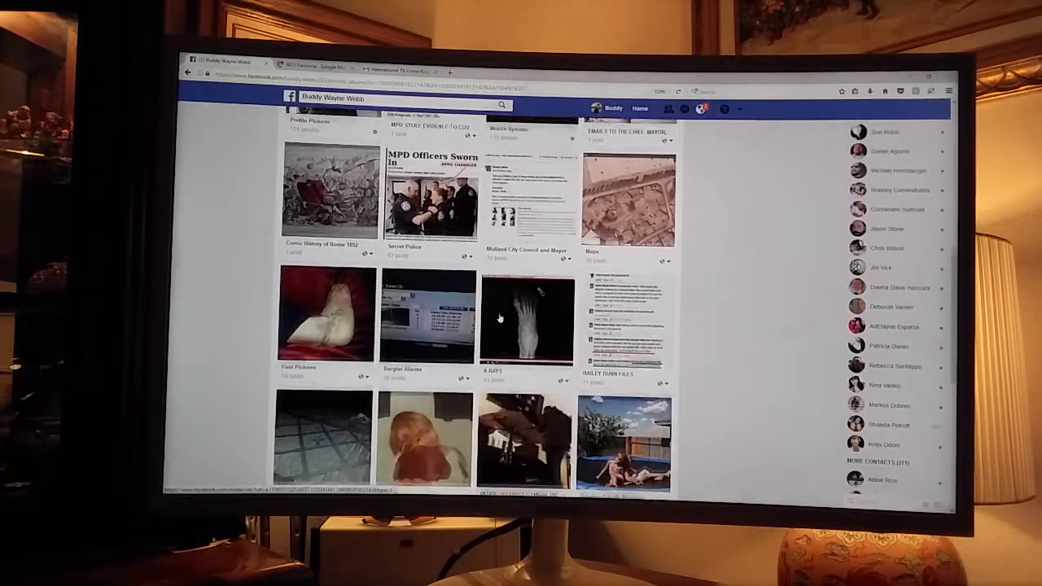
scroll(down, 3)
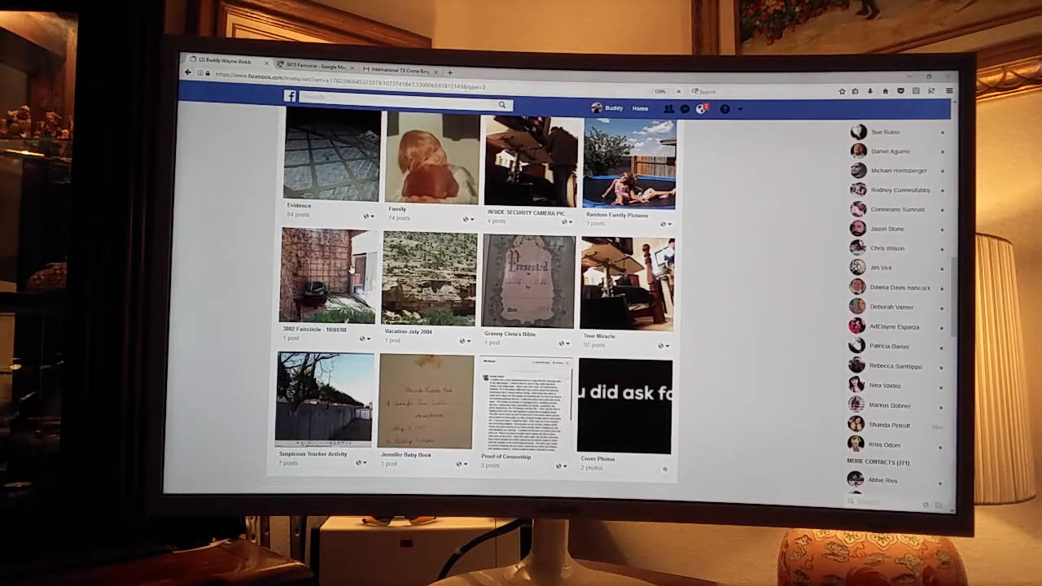
Step: Open the house interior album, browse its photos, and view the kitchen photo
click(312, 279)
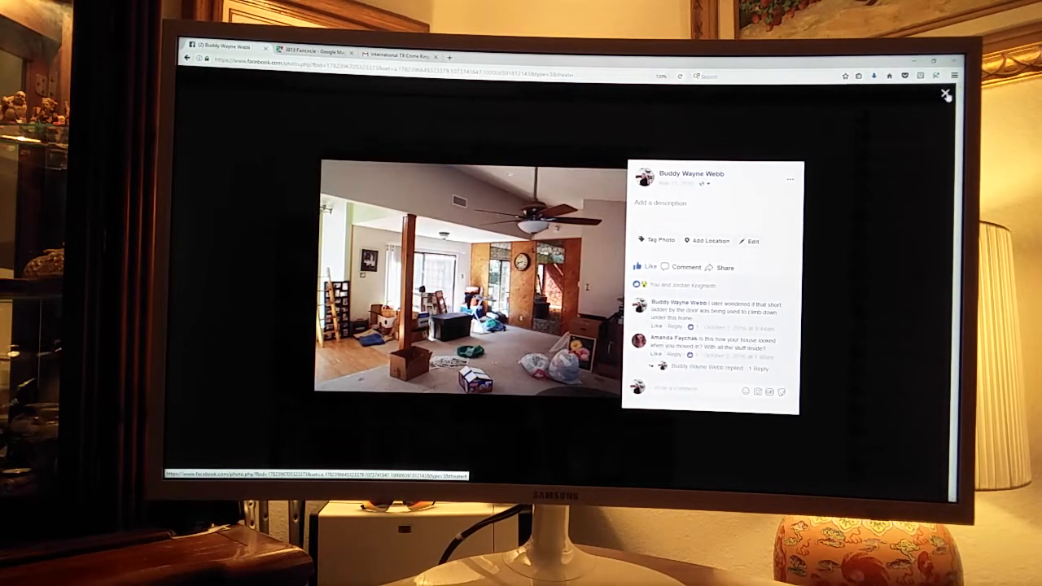
click(945, 94)
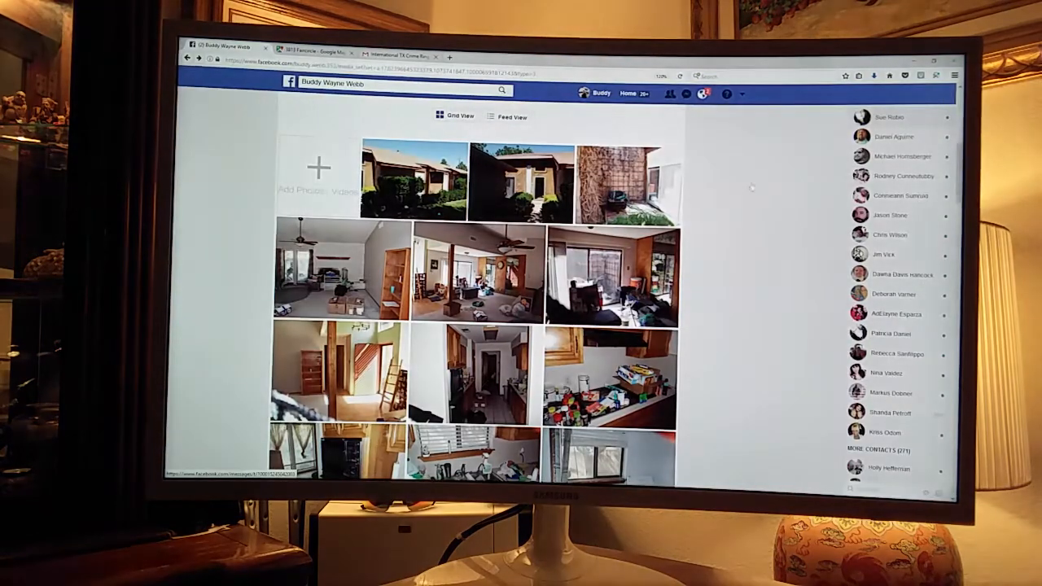
scroll(down, 3)
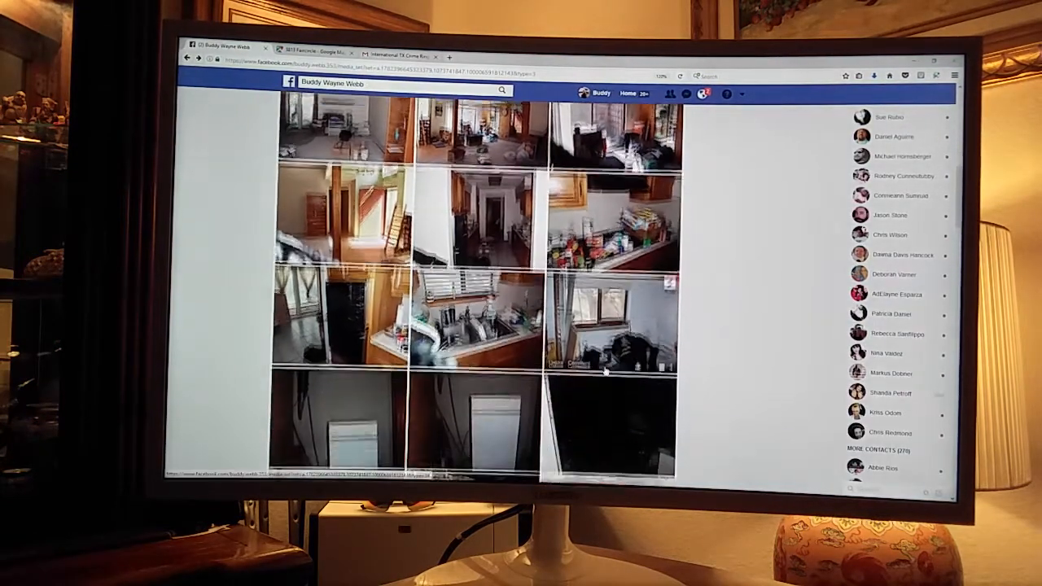
scroll(down, 3)
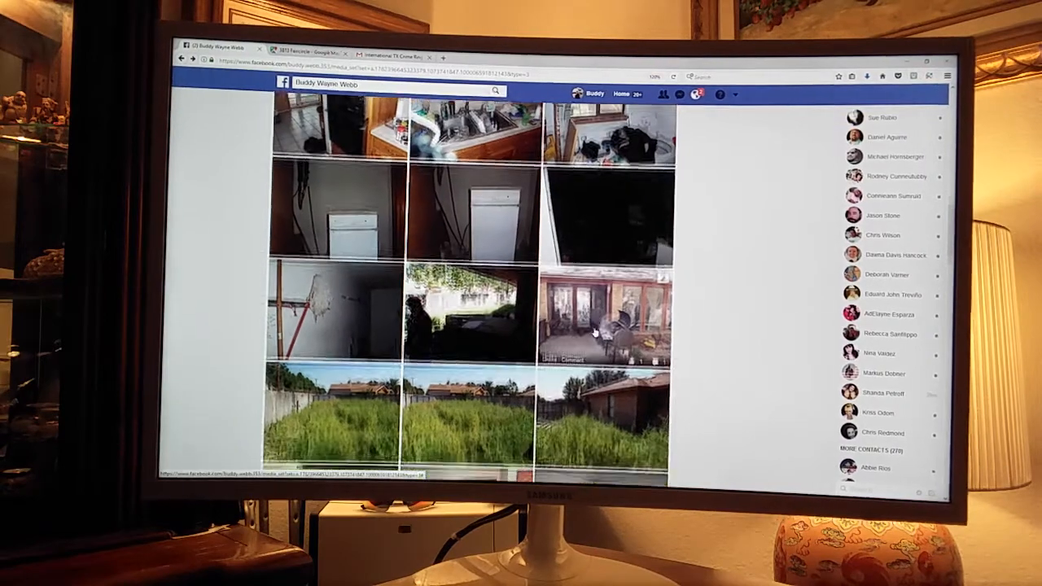
click(606, 317)
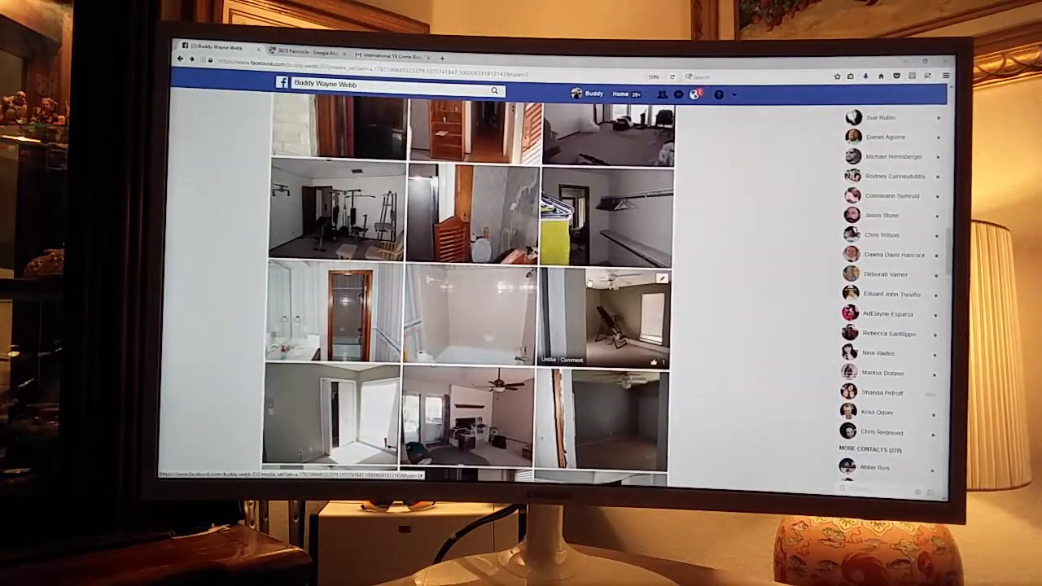
scroll(down, 3)
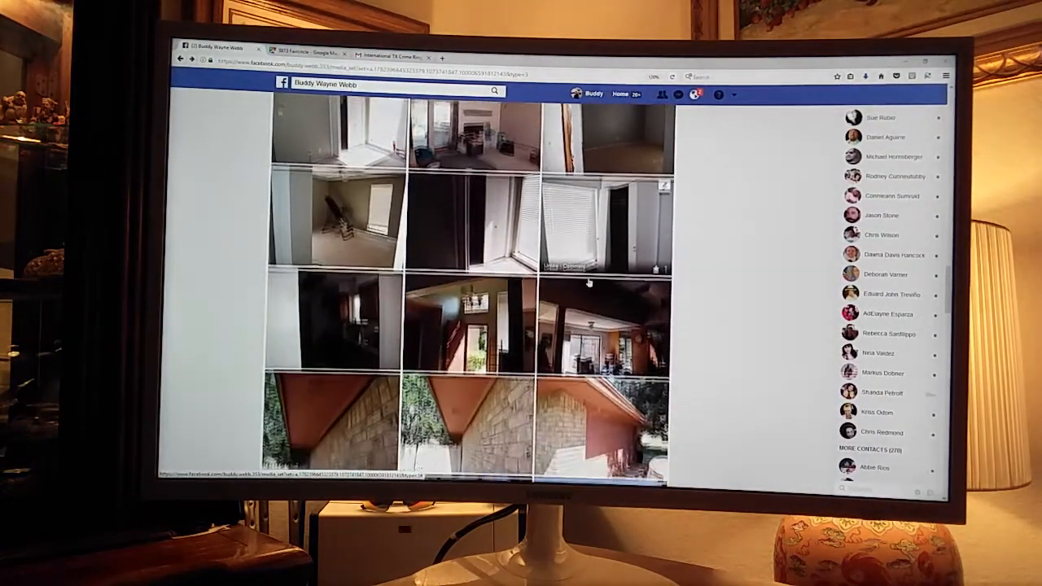
scroll(down, 3)
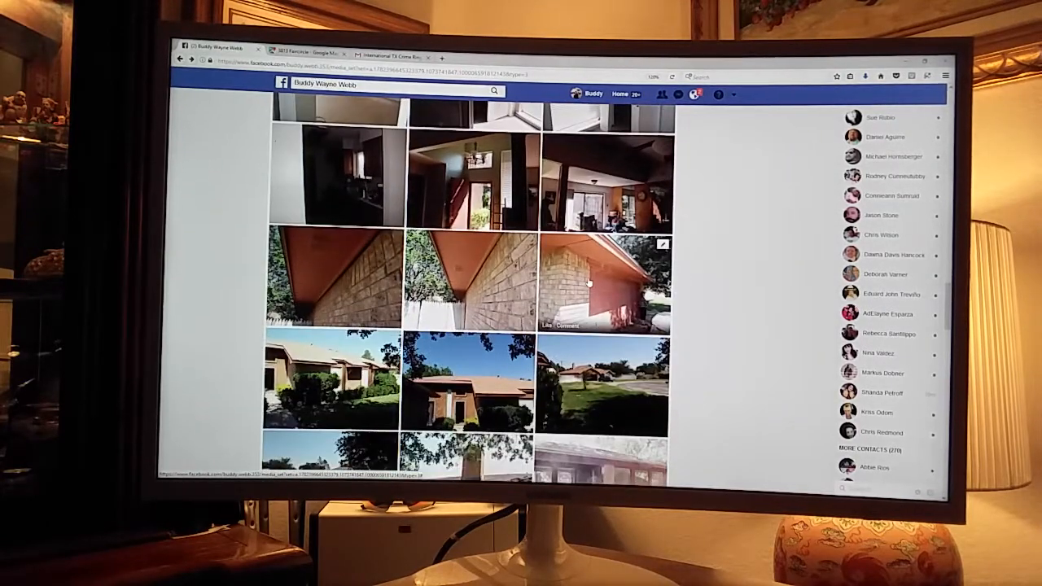
scroll(down, 3)
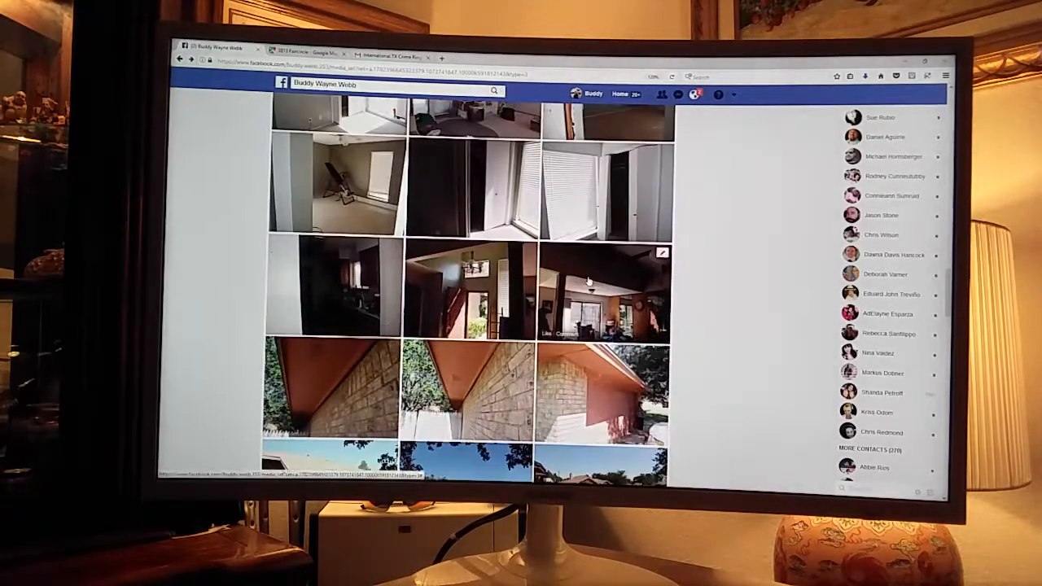
scroll(down, 3)
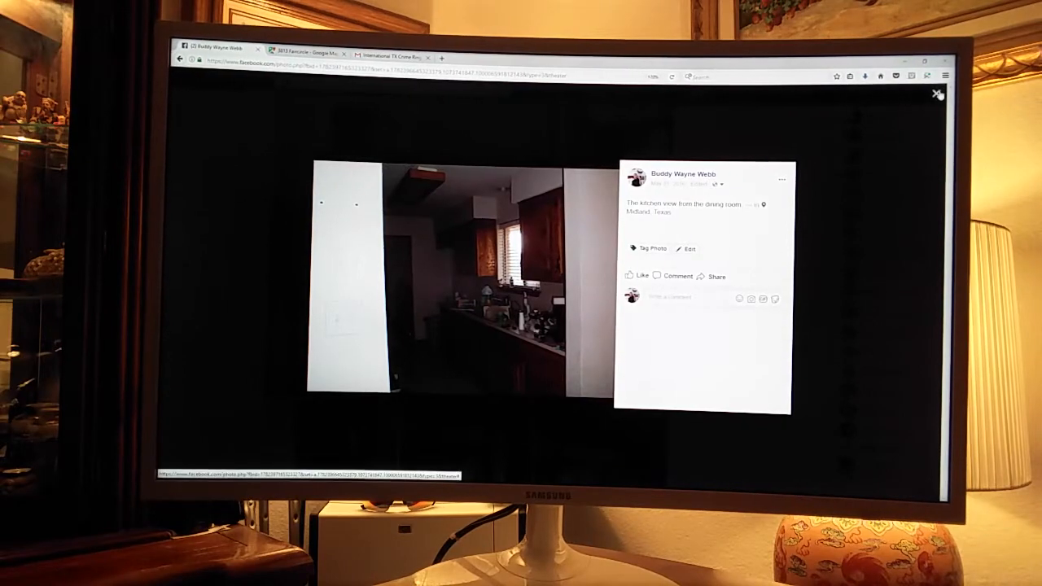
Step: Close the kitchen photo in the Facebook photo viewer
click(937, 93)
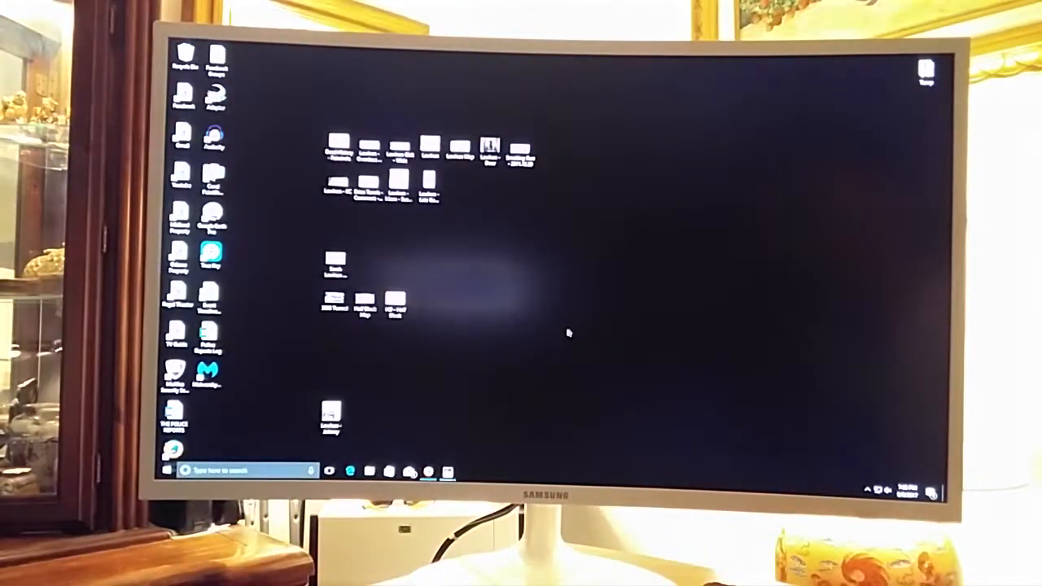
Step: Open the obituary image with Photos, then move on to Lawhon.jpg
click(364, 146)
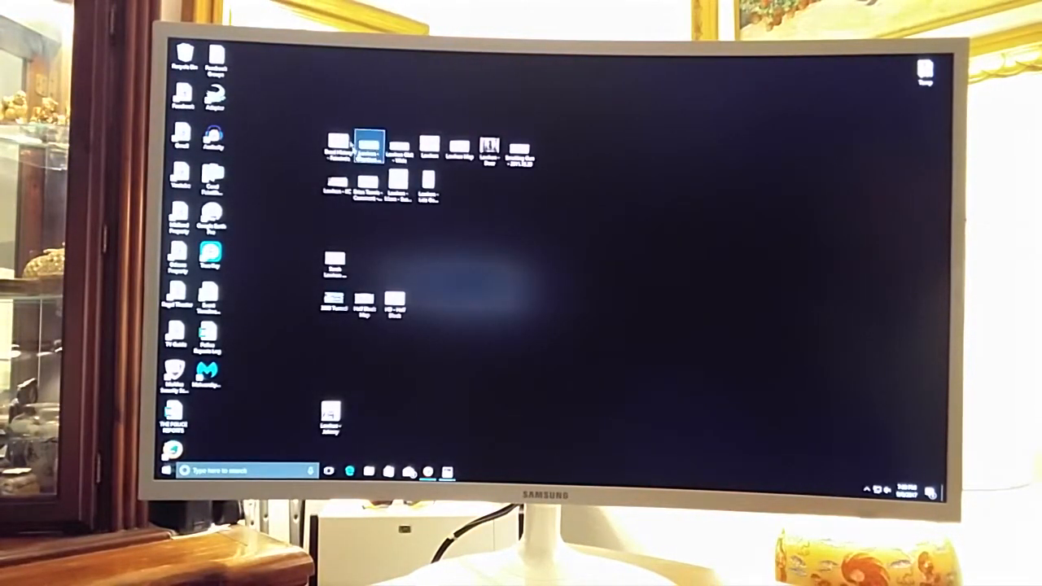
right_click(399, 142)
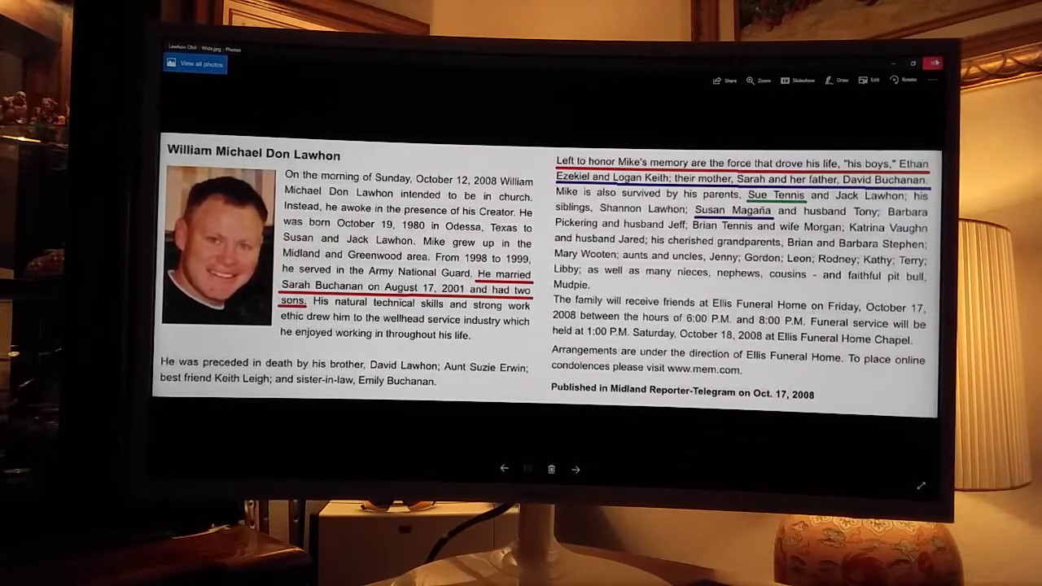
click(934, 64)
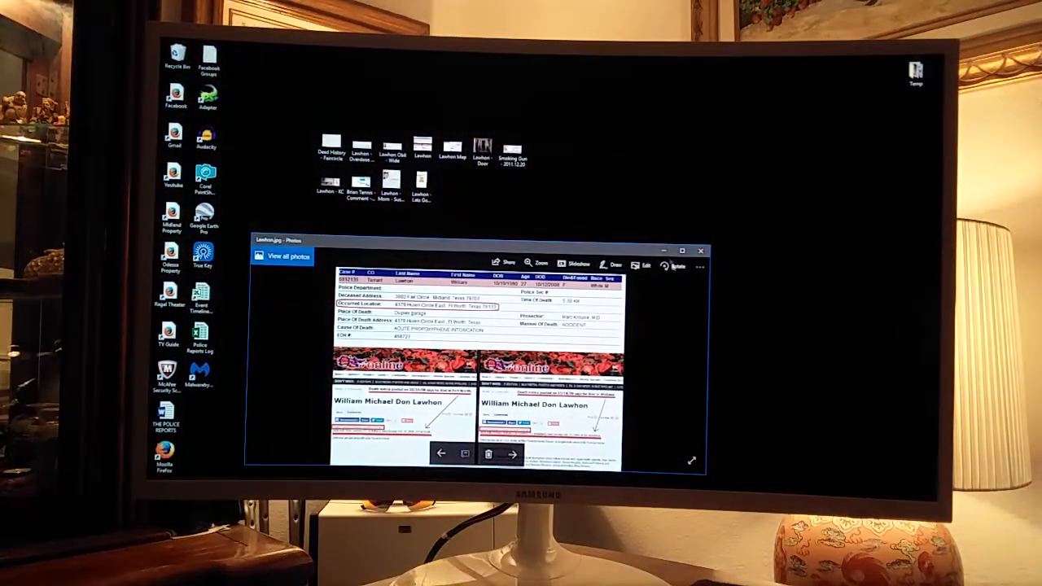
Step: Maximize the Lawhon case-records collage in Photos
click(680, 250)
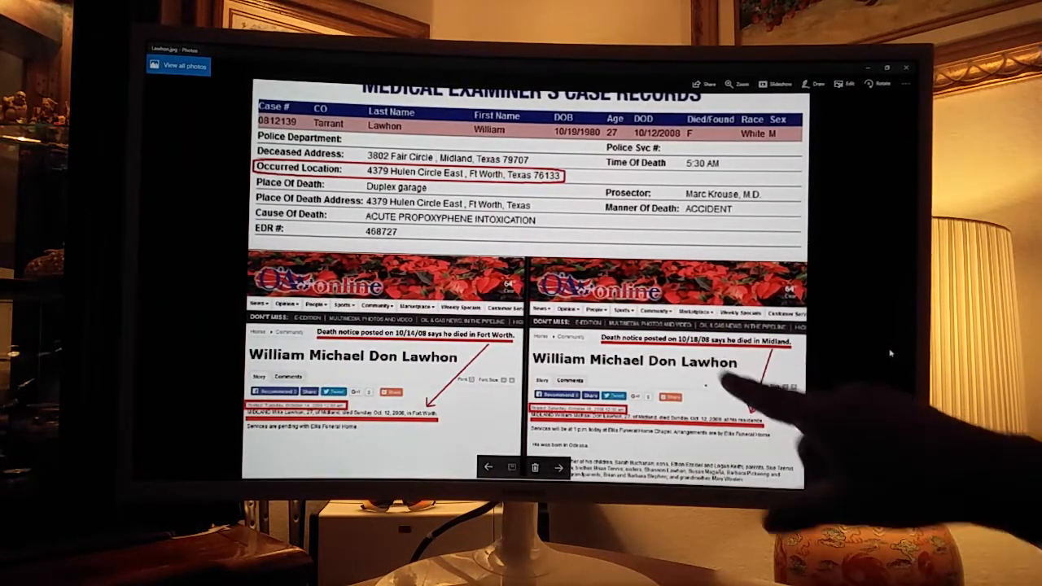
mouse_move(749, 399)
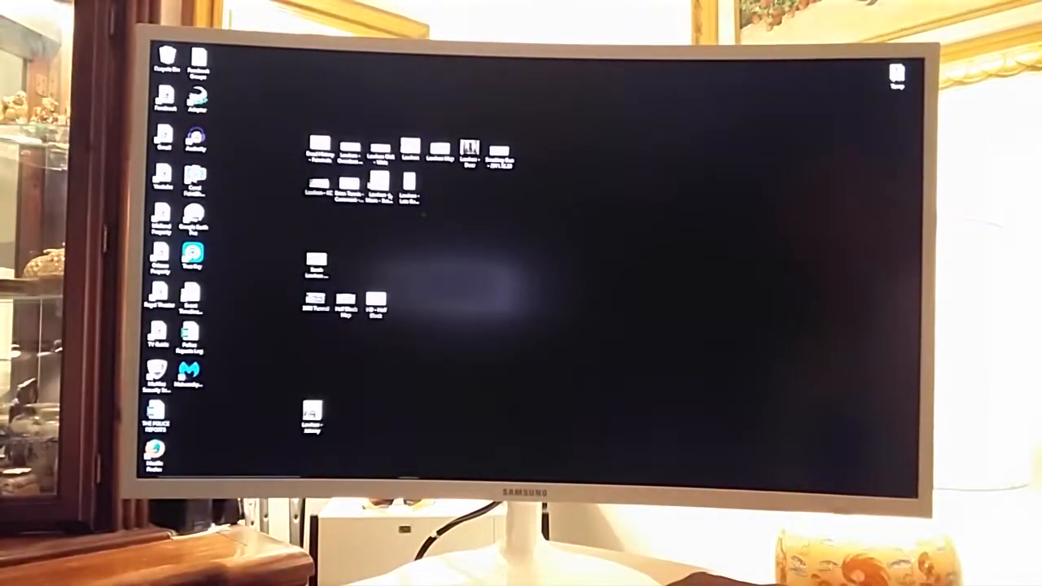
Step: Move the Smoking Gun - 2011.12.20 icon below the second row of desktop icons
click(439, 148)
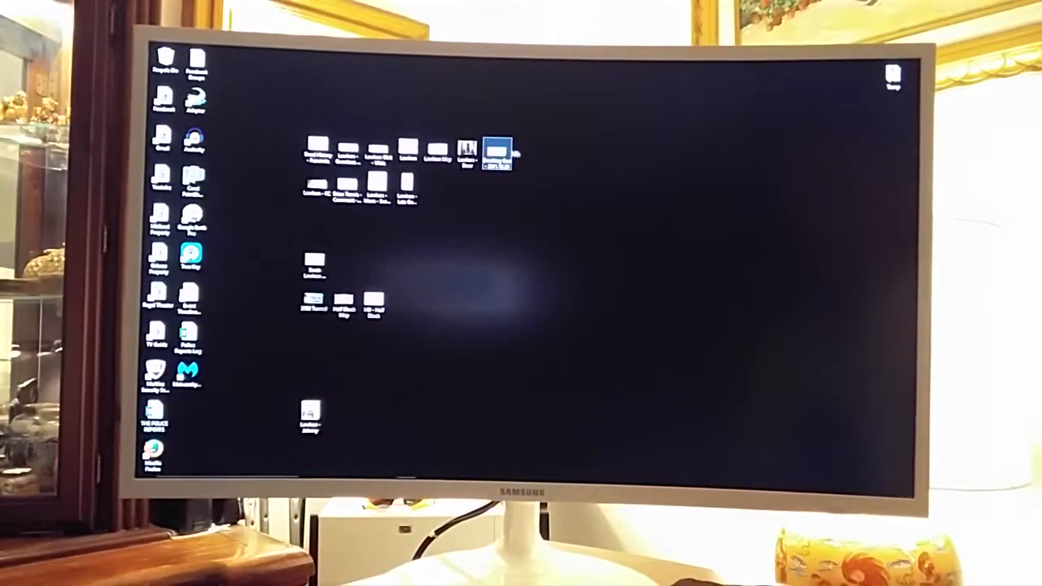
right_click(497, 153)
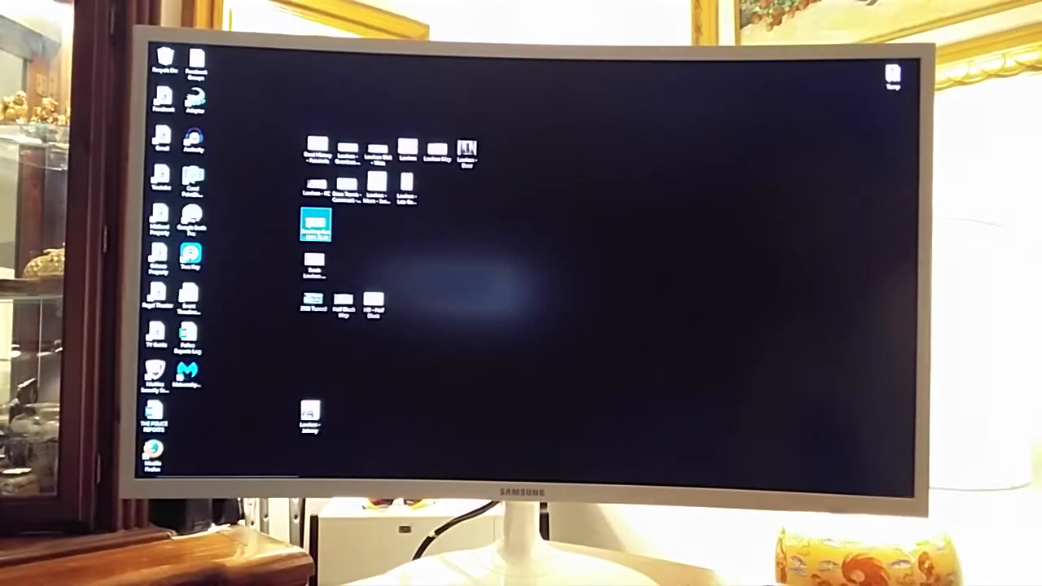
double_click(314, 225)
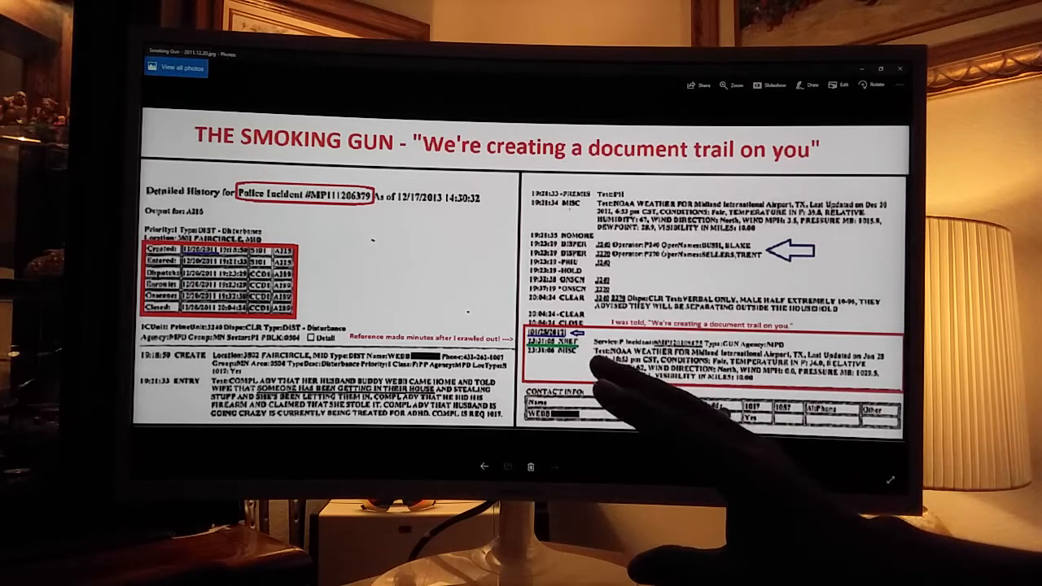
mouse_move(643, 391)
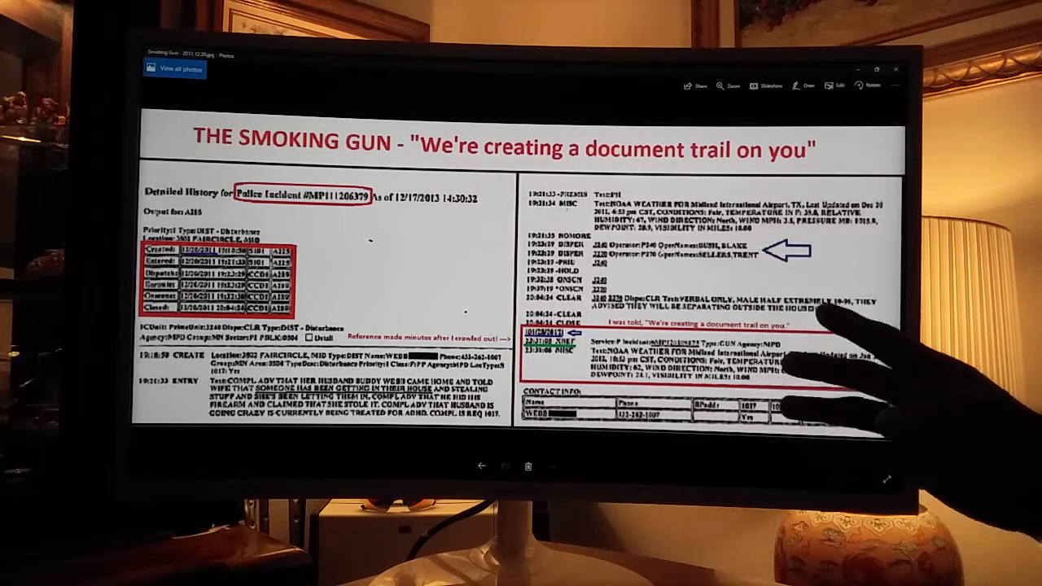
mouse_move(773, 407)
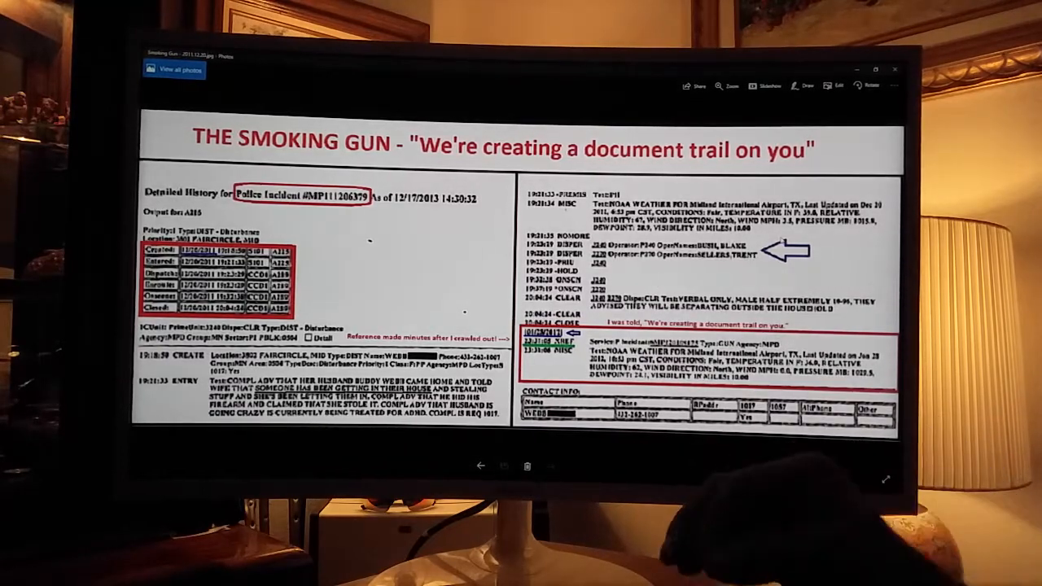
Step: Close the Smoking Gun police incident image and select an evidence file
click(894, 69)
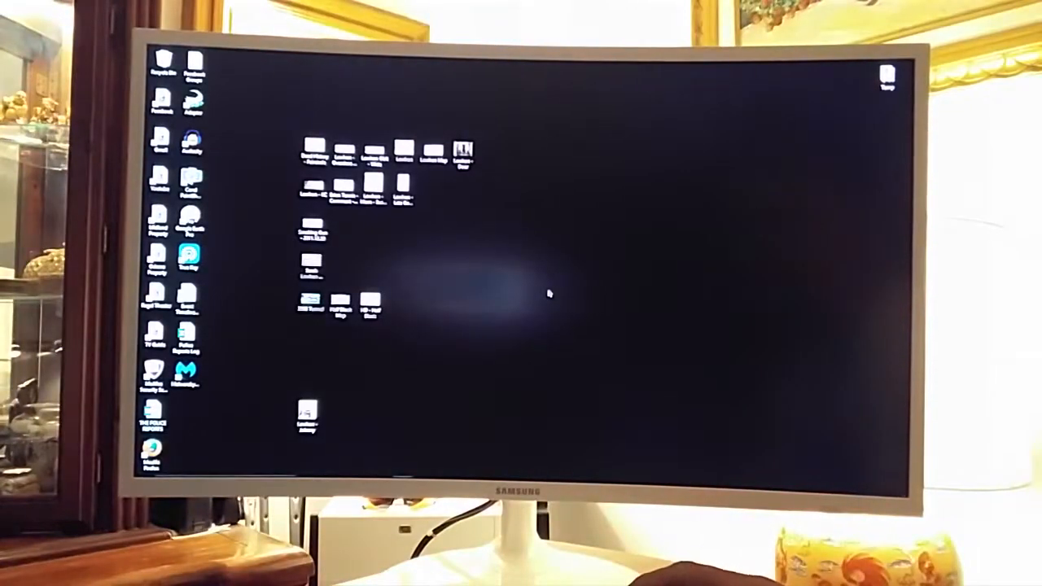
mouse_move(399, 228)
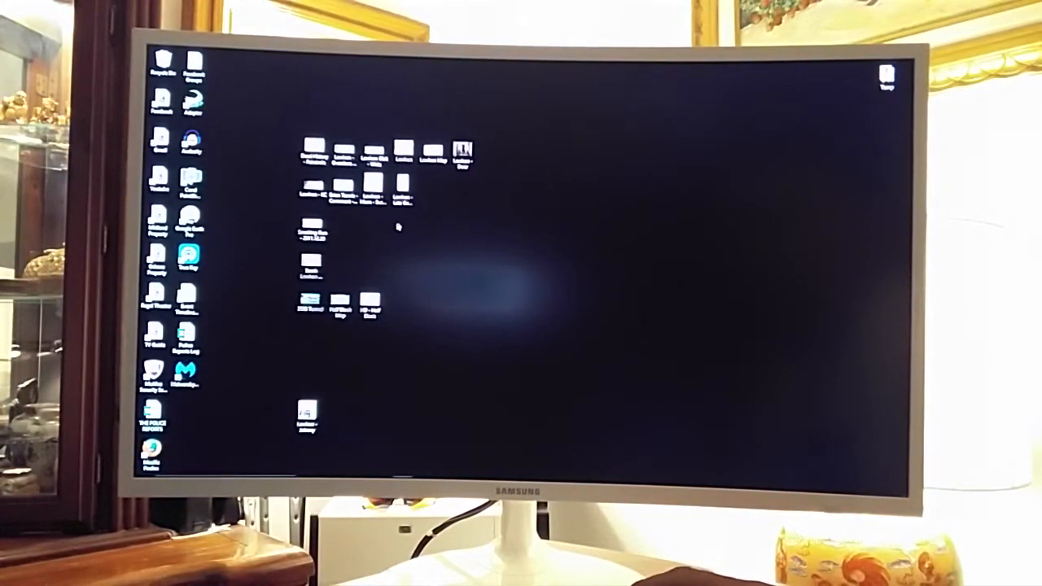
click(404, 189)
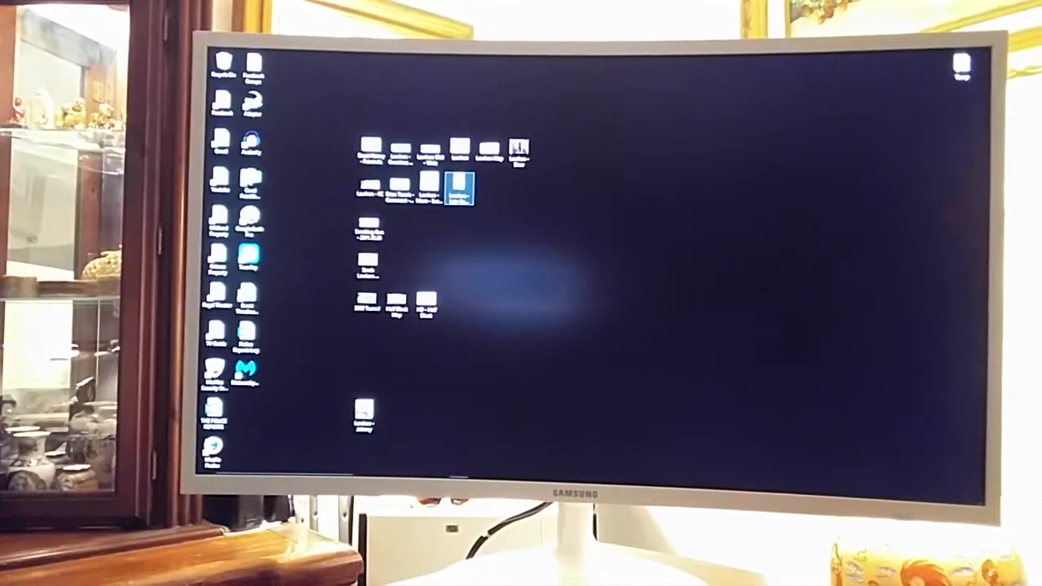
Step: Open 'Lawhon - KC', the Chiefs cap and obituary collage, in Photos
double_click(458, 188)
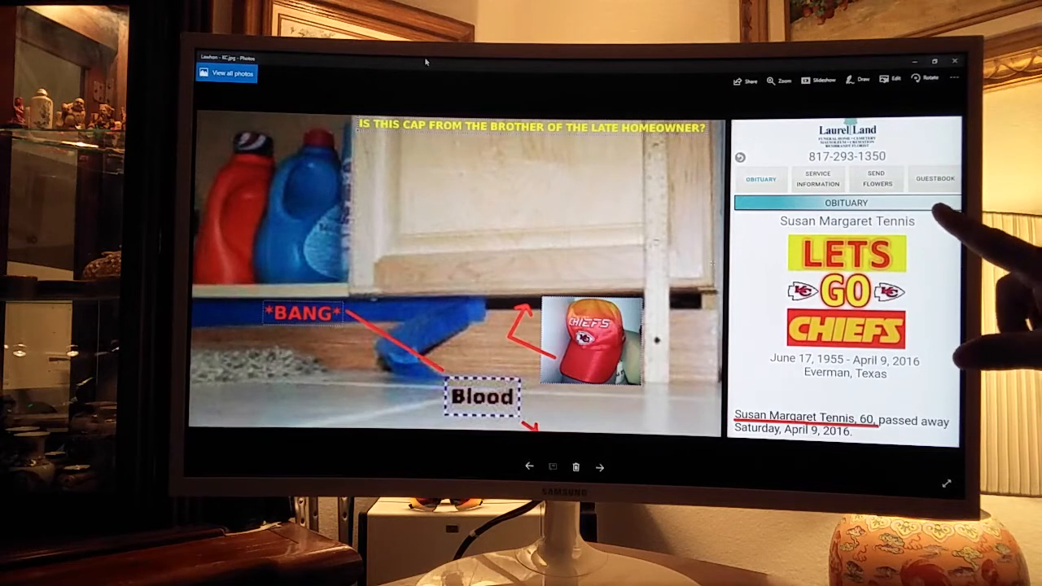
mouse_move(960, 391)
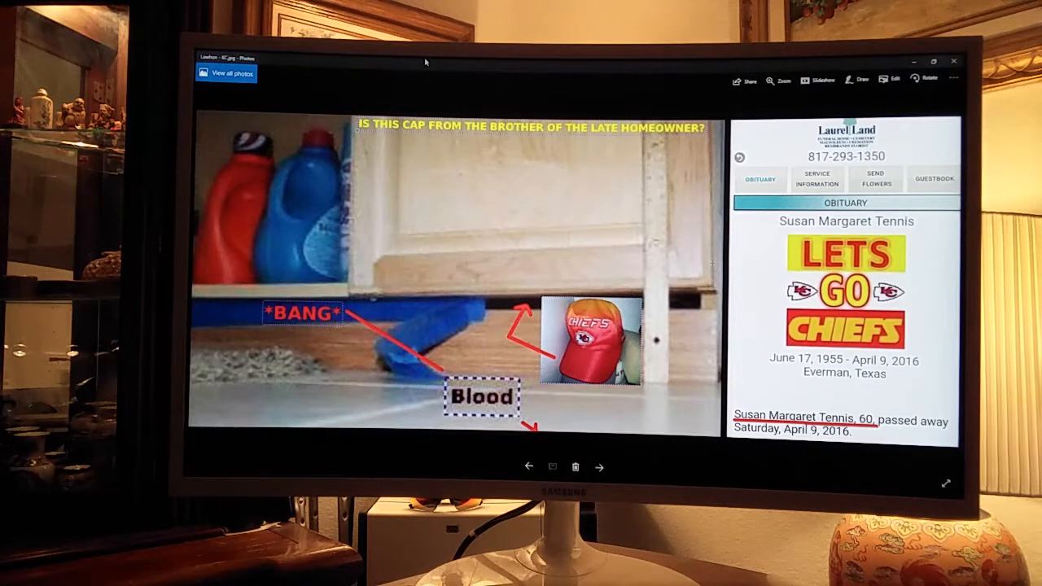
mouse_move(814, 342)
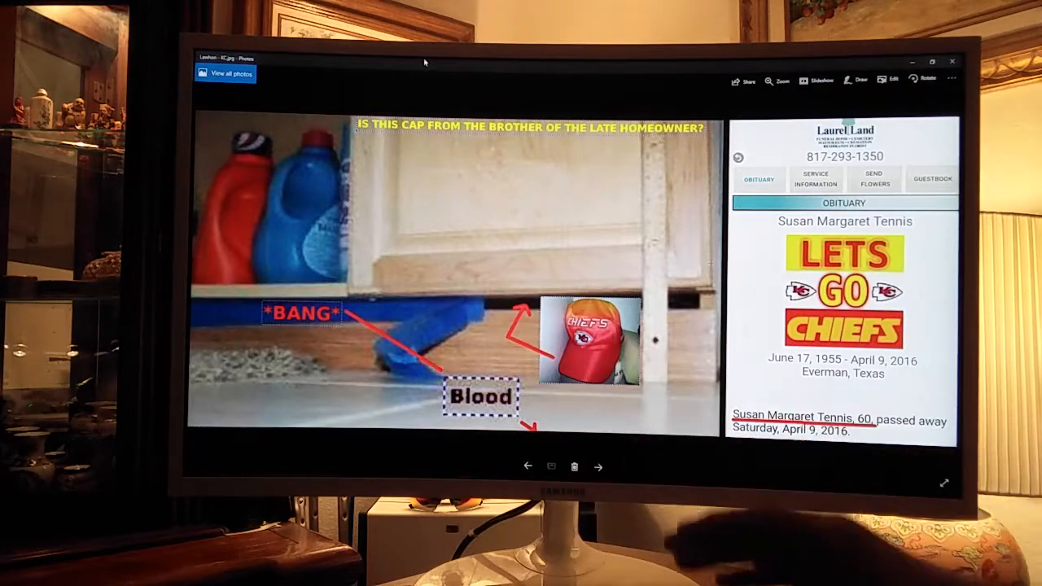
click(952, 61)
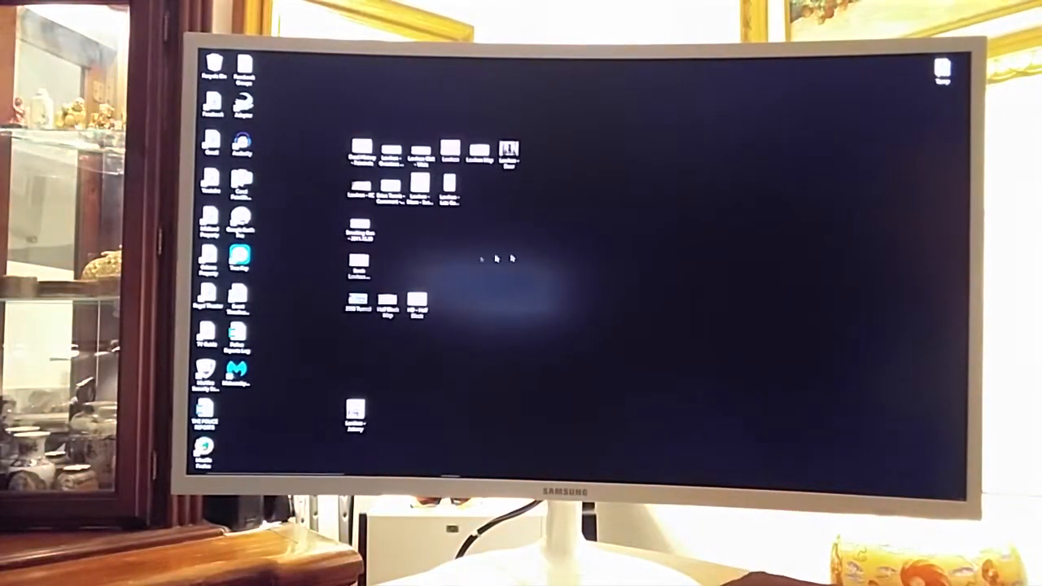
click(415, 186)
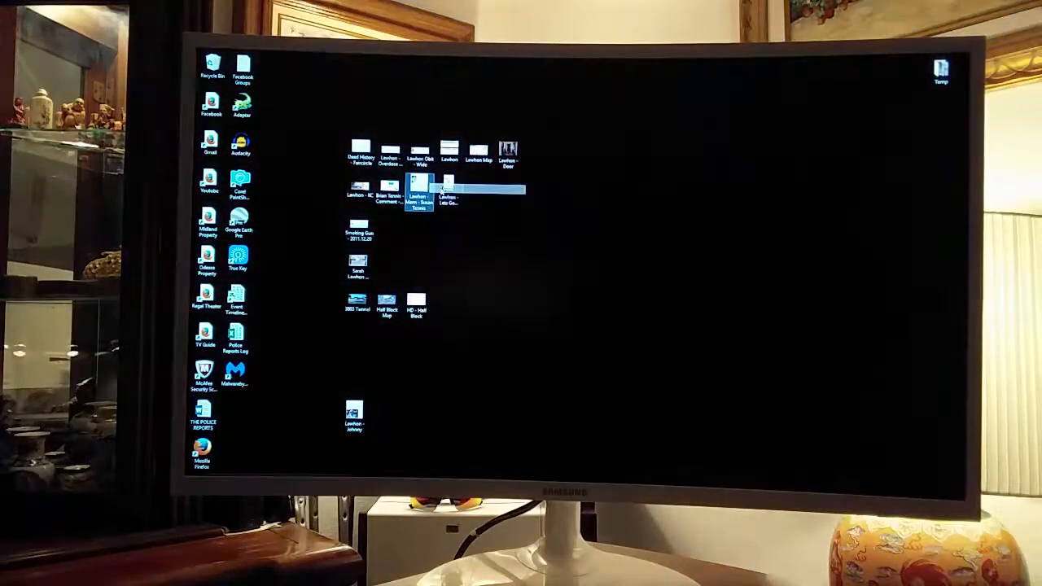
double_click(417, 191)
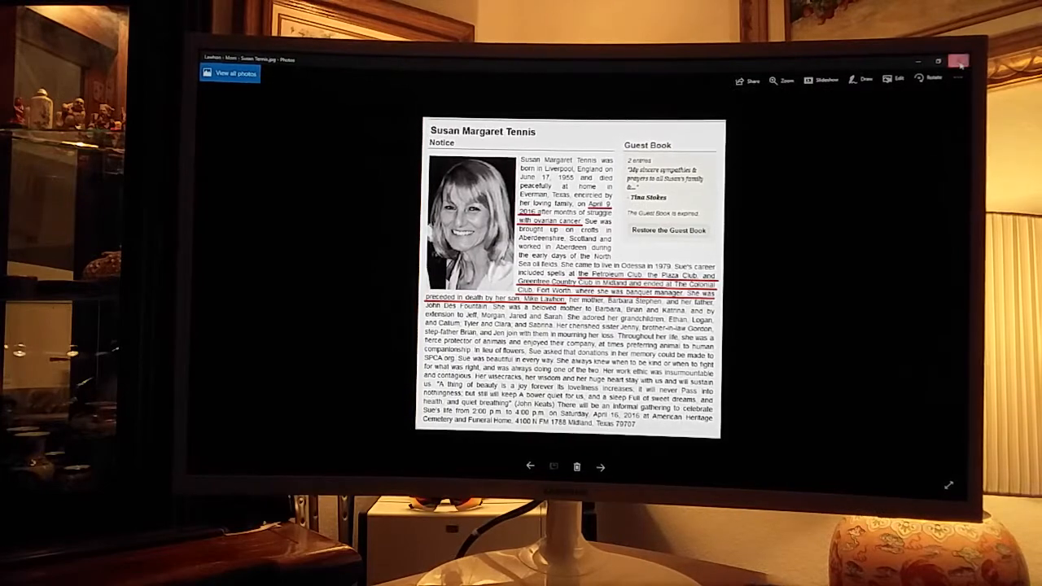
click(959, 62)
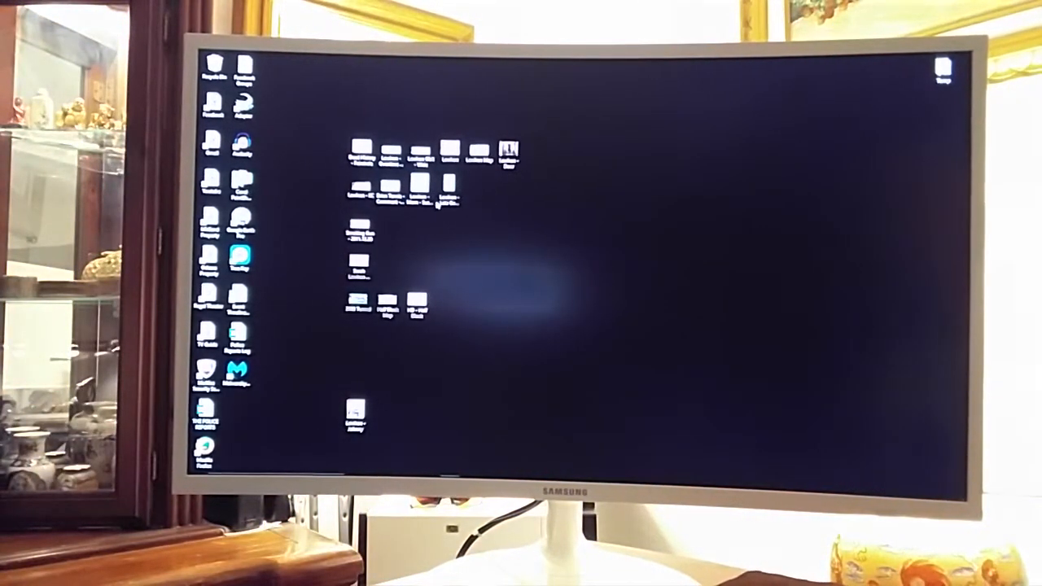
right_click(389, 186)
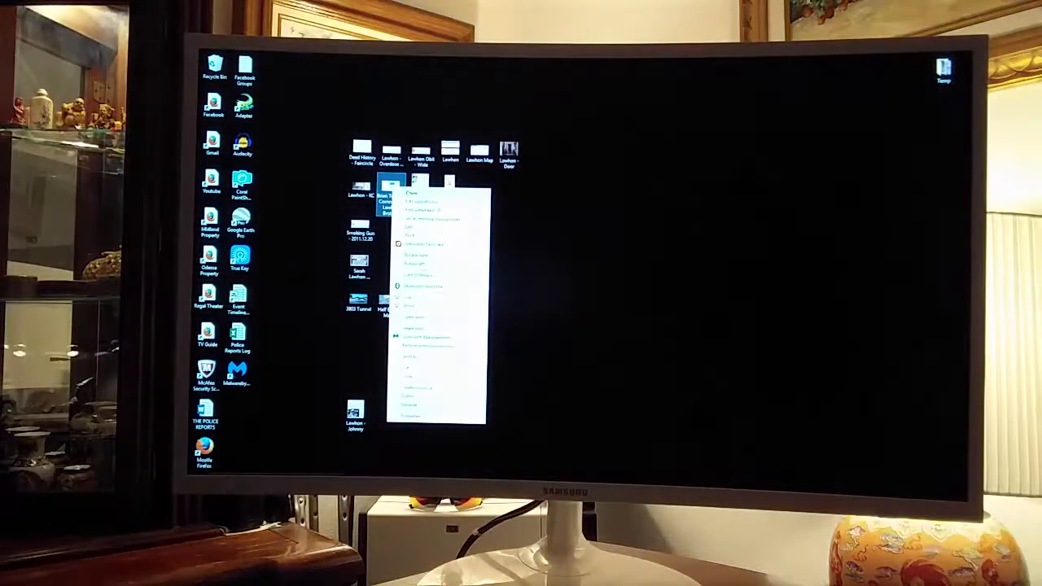
click(411, 195)
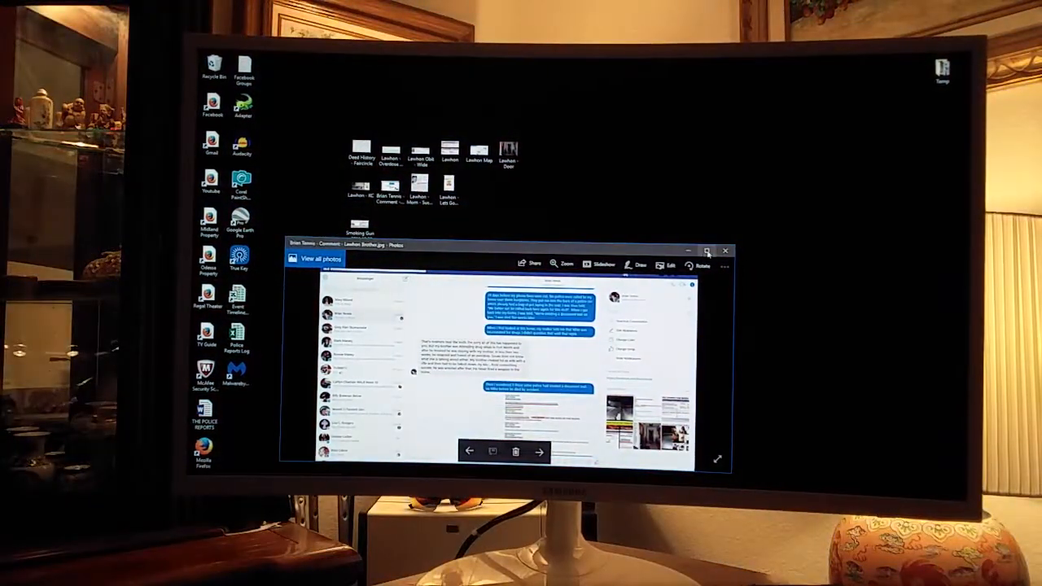
click(706, 251)
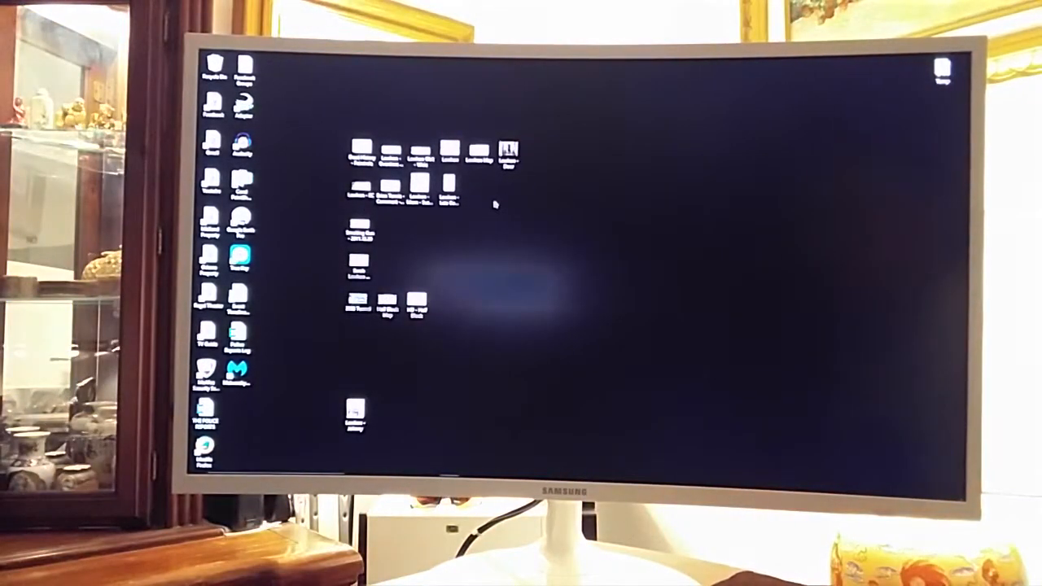
click(357, 232)
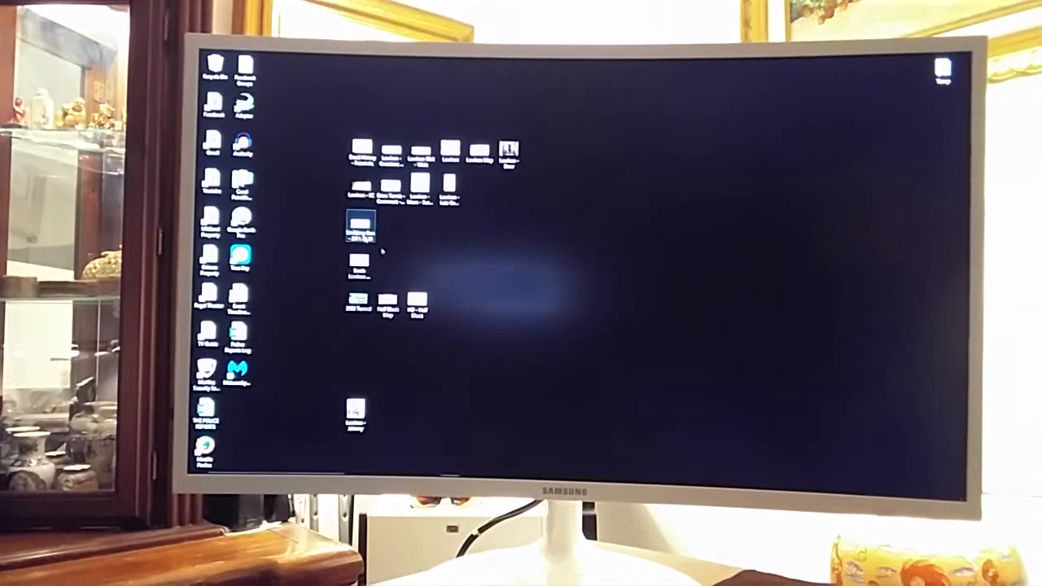
click(418, 303)
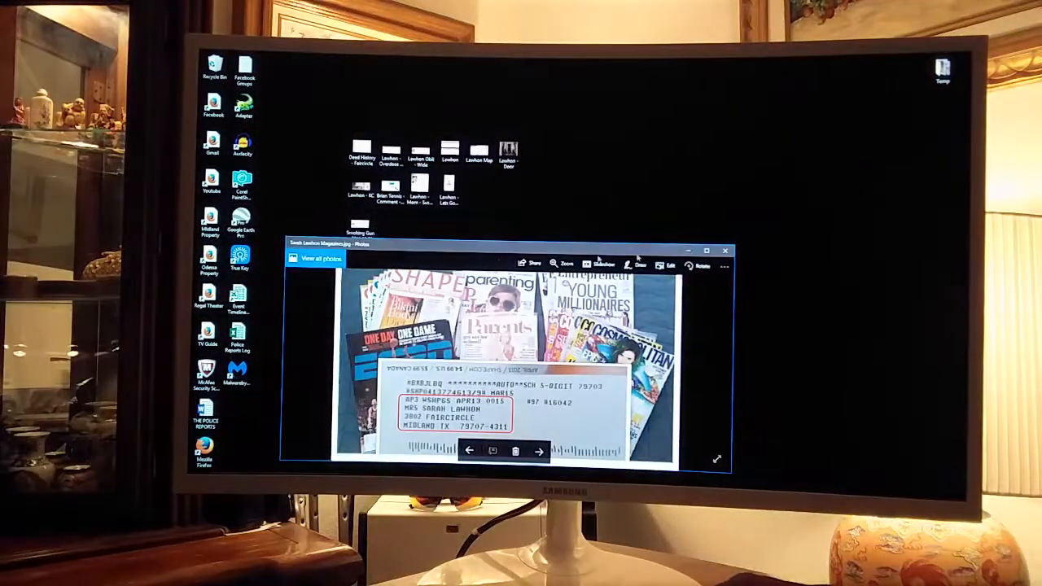
click(705, 251)
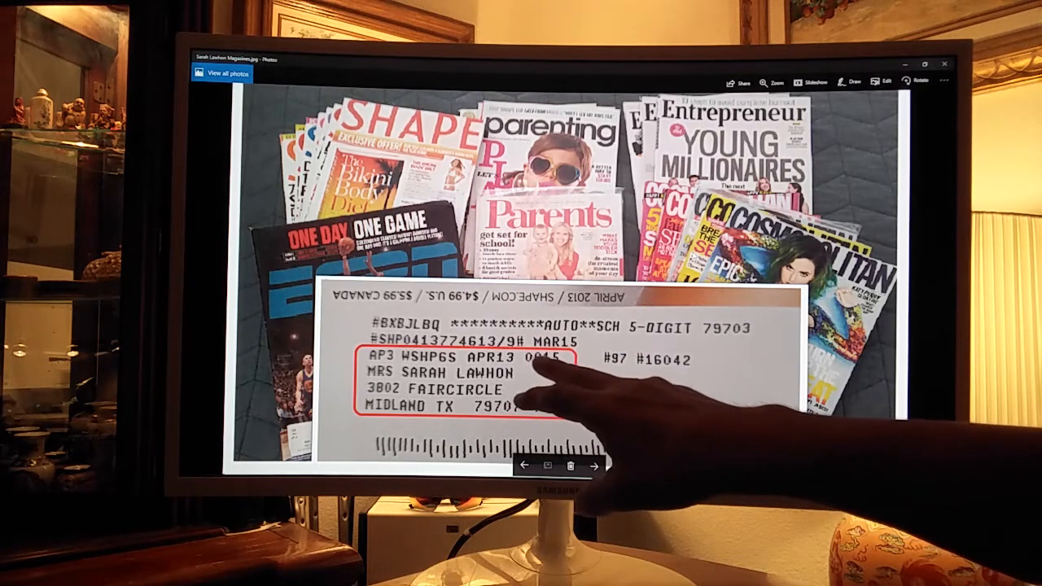
mouse_move(586, 391)
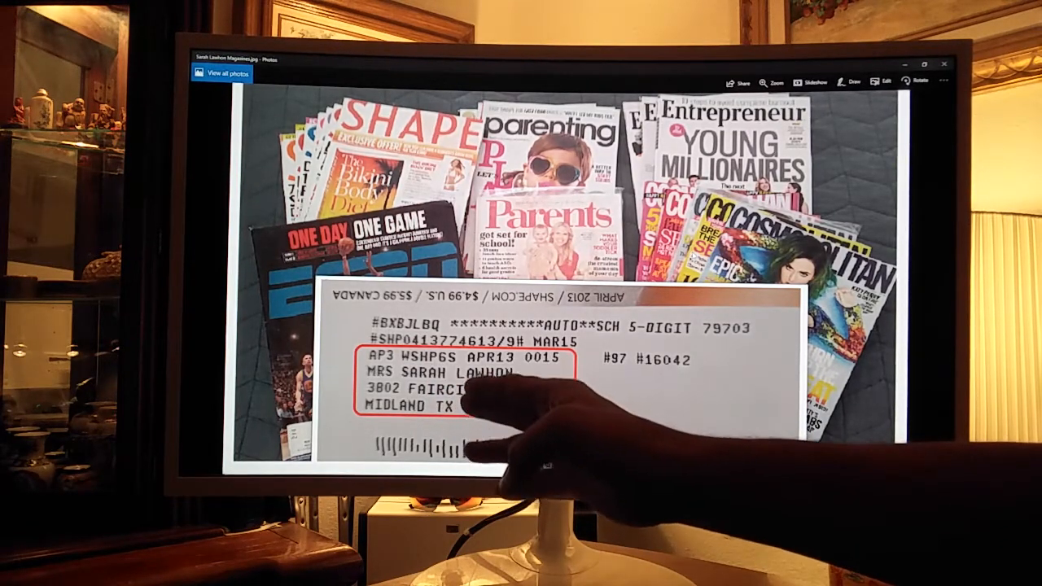
mouse_move(529, 423)
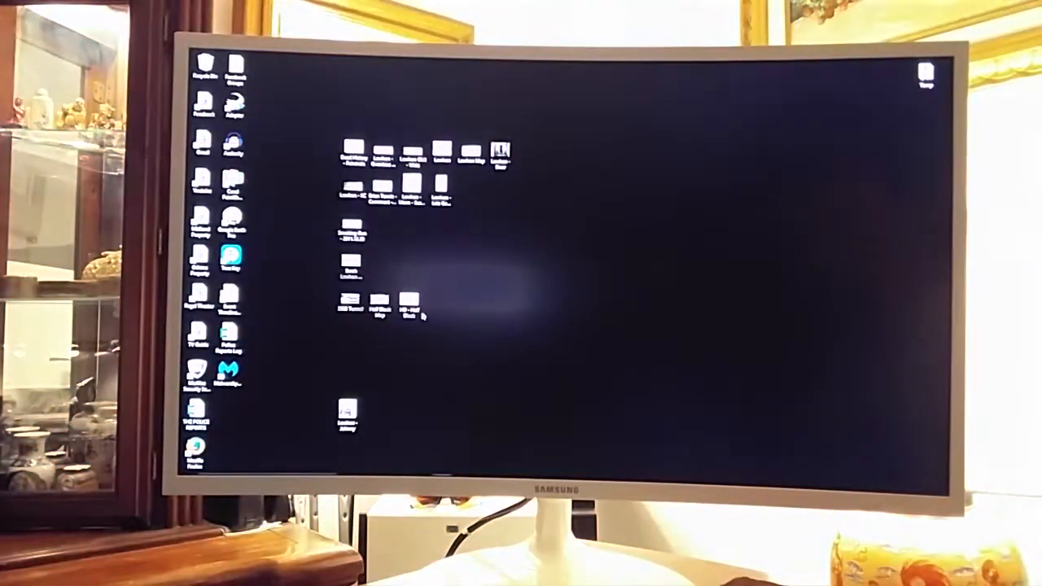
click(406, 305)
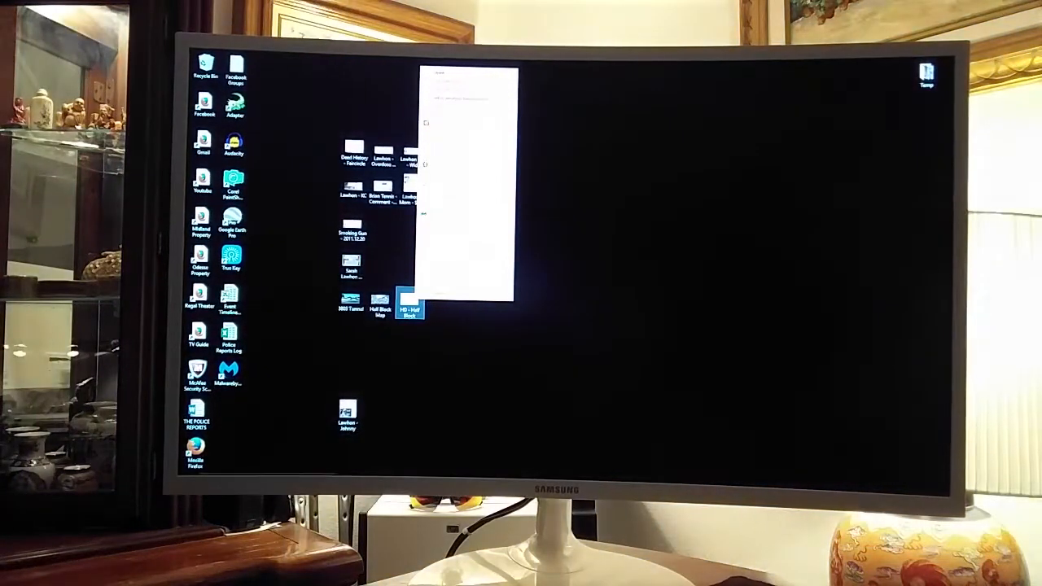
double_click(410, 310)
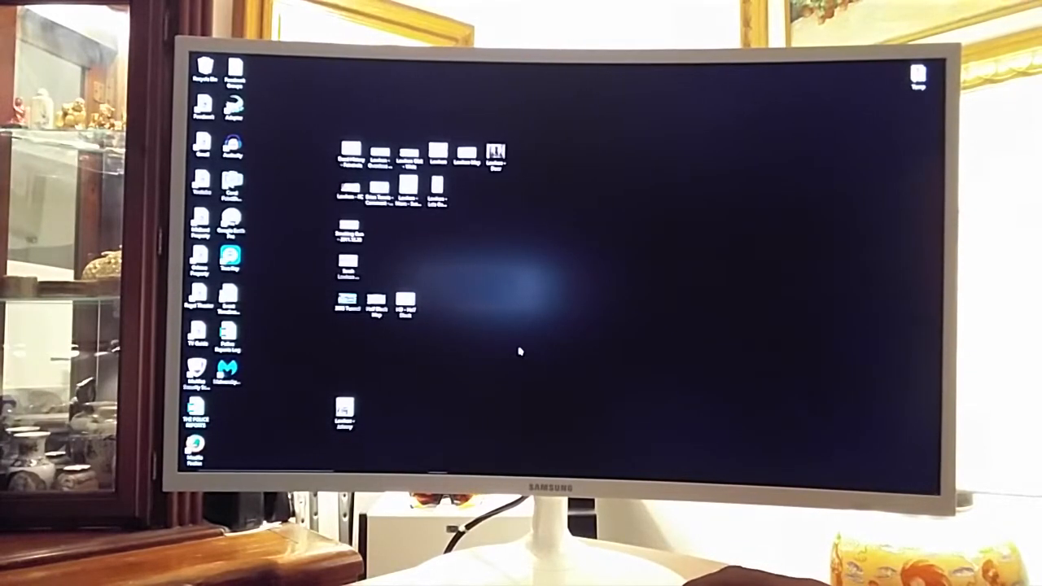
mouse_move(422, 403)
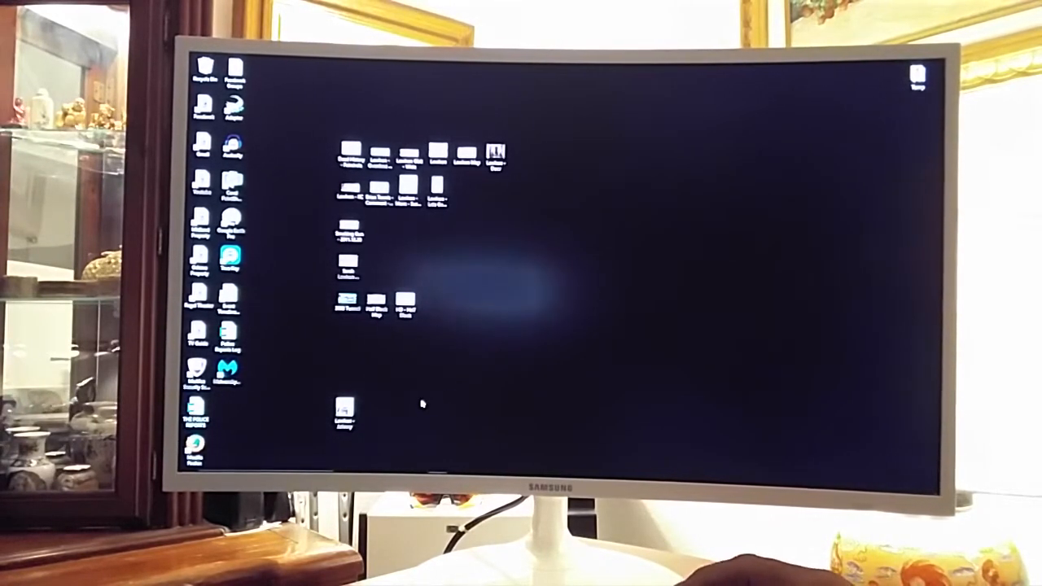
Step: Select the file near the bottom of the desktop and show its context menu
click(345, 411)
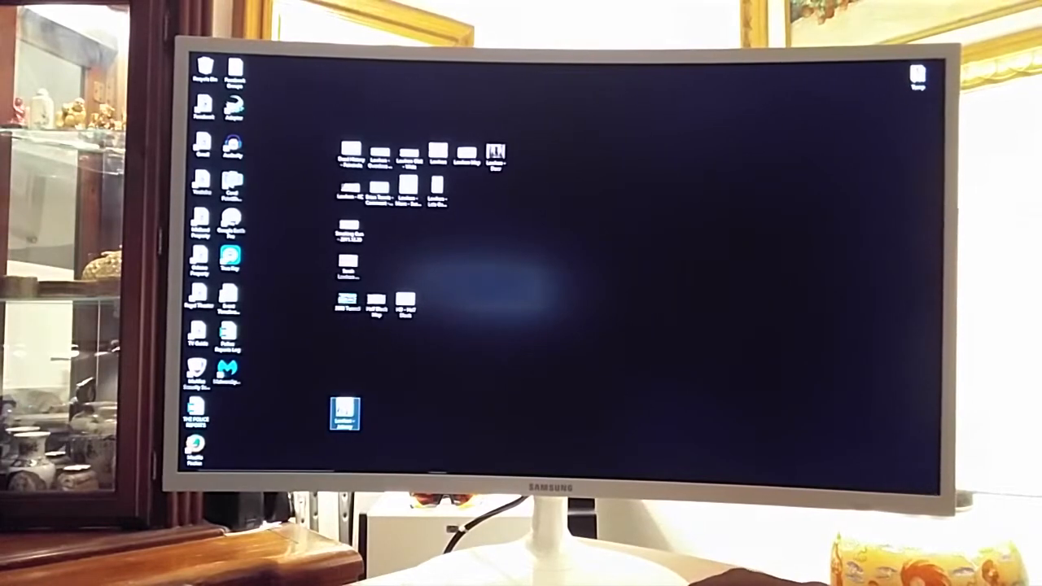
right_click(342, 411)
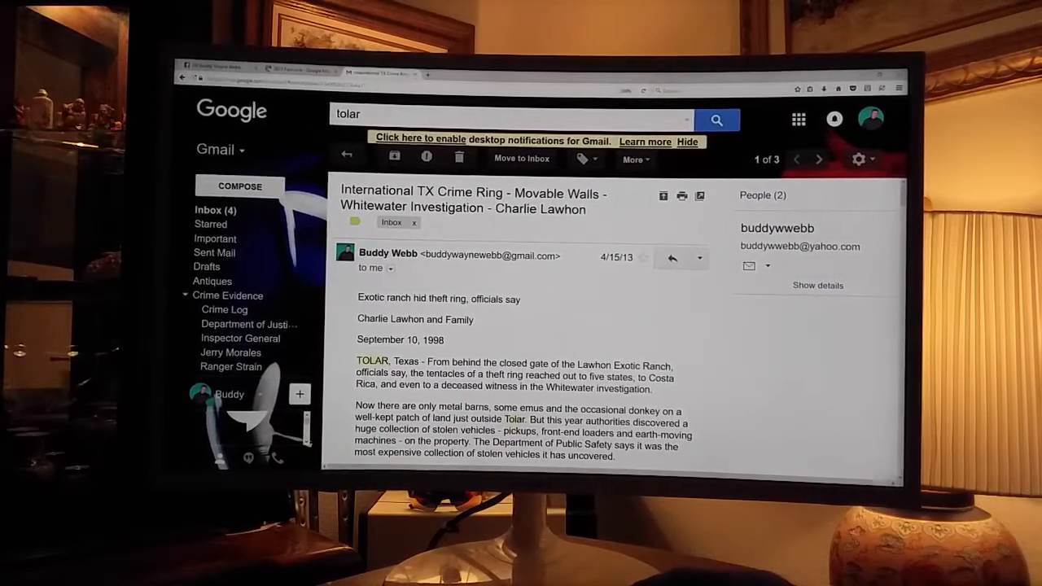
Step: Scroll down to the article paragraphs on the ranch owner's arrest and stolen vehicles
scroll(down, 3)
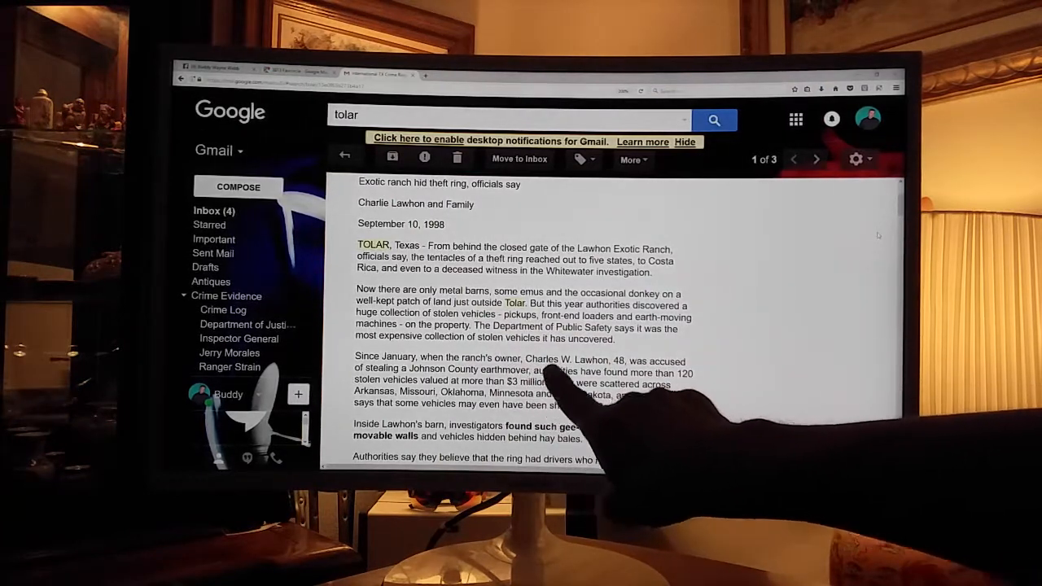
mouse_move(569, 382)
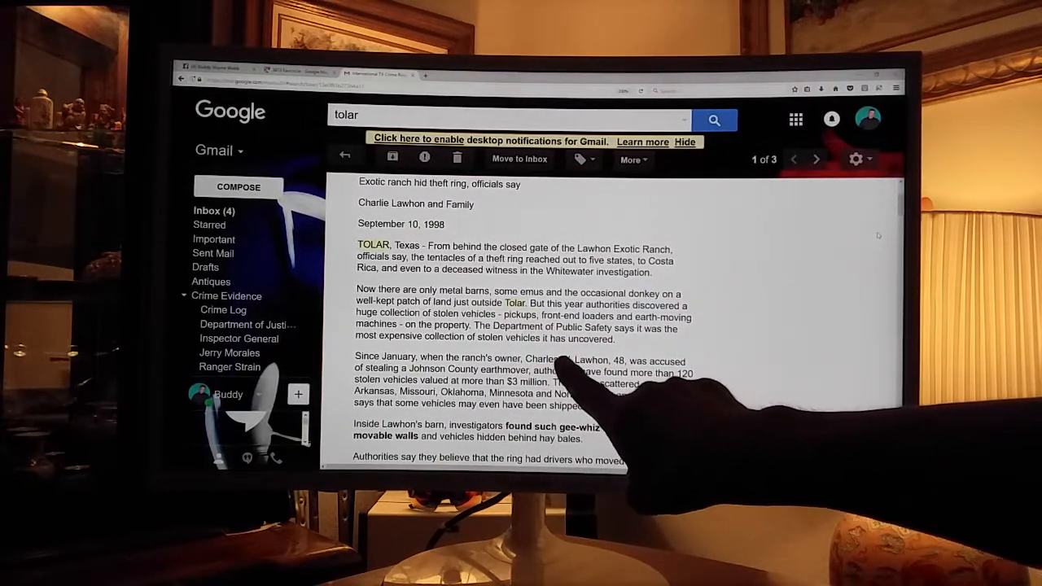